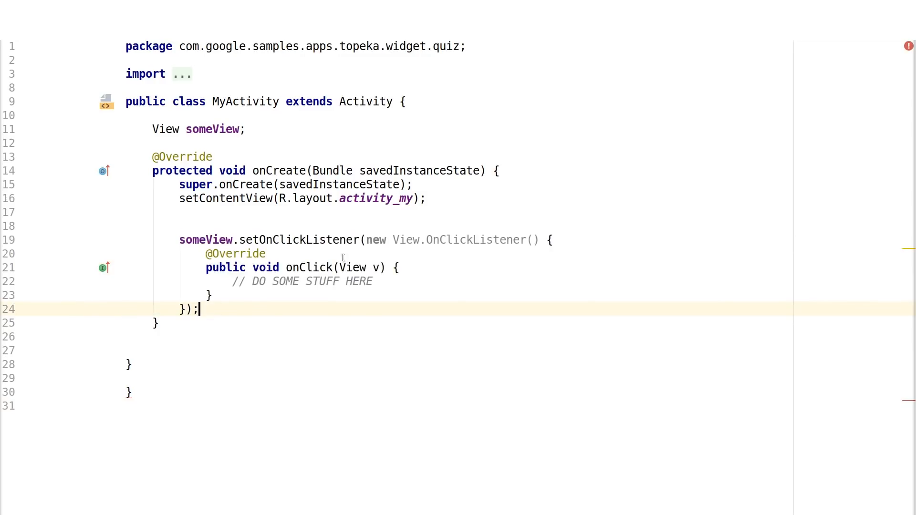
{"action": "mouse_move", "coordinate": [396, 238]}
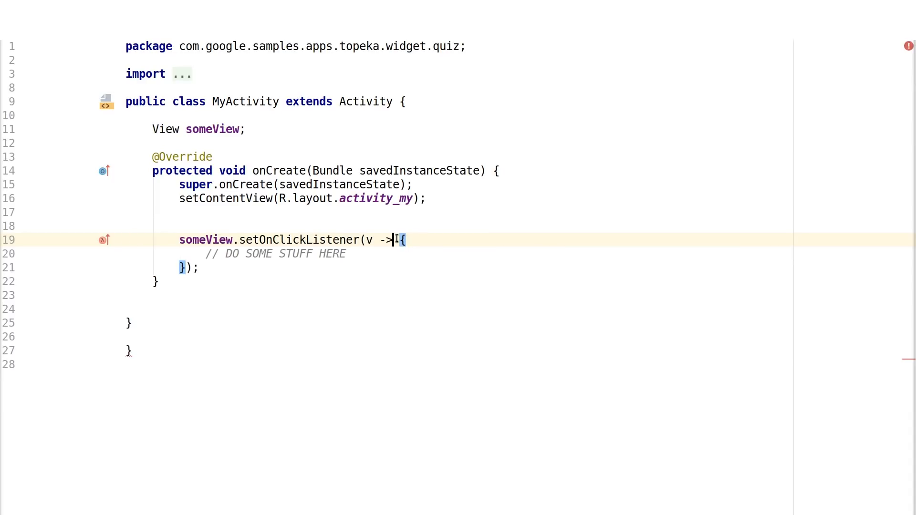
- Expand the click lambda to (View v) -> {...}, then surface the 'Replace lambda with anonymous class' fix
{"action": "left_click", "coordinate": [397, 239]}
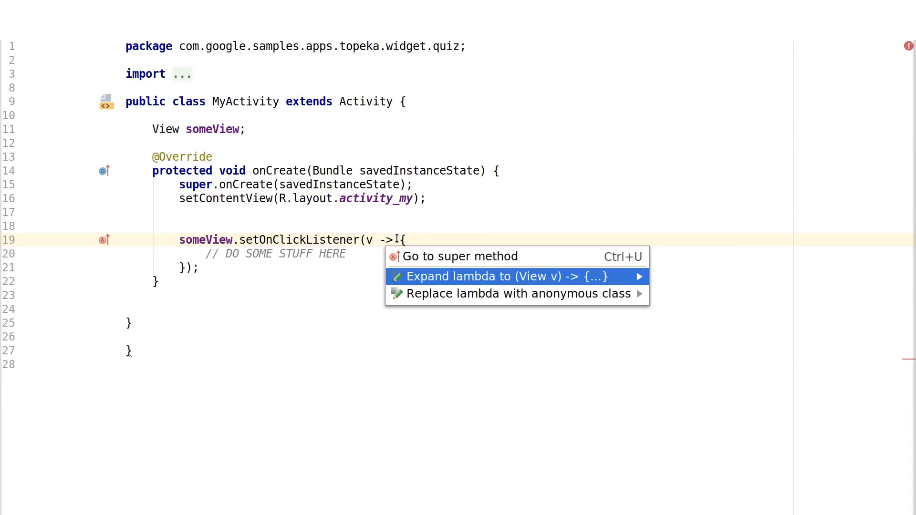
{"action": "left_click", "coordinate": [503, 277]}
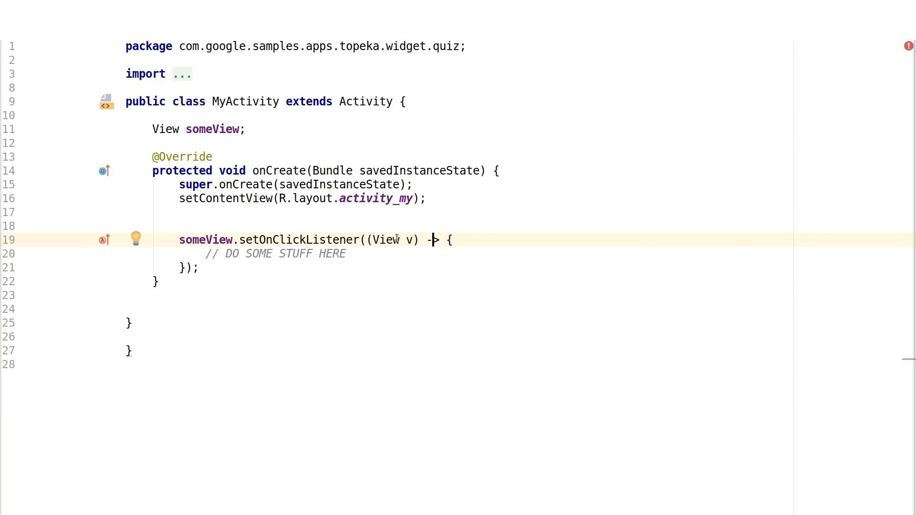
{"action": "left_click", "coordinate": [136, 239]}
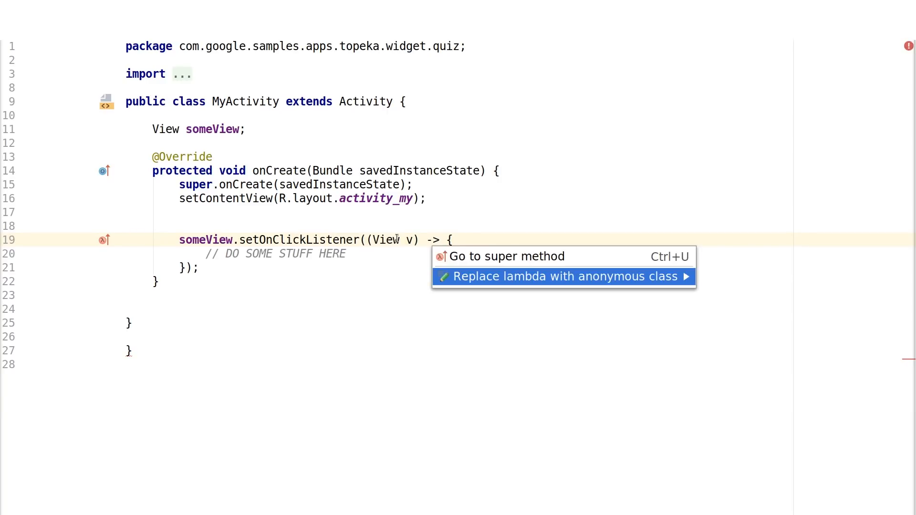